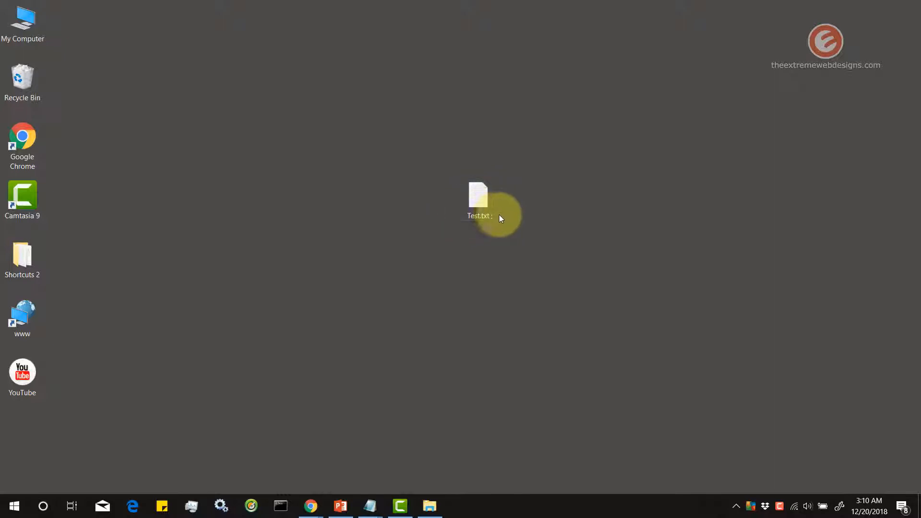
Open Test.txt from the desktop in Notepad and show the File menu
left_click(477, 199)
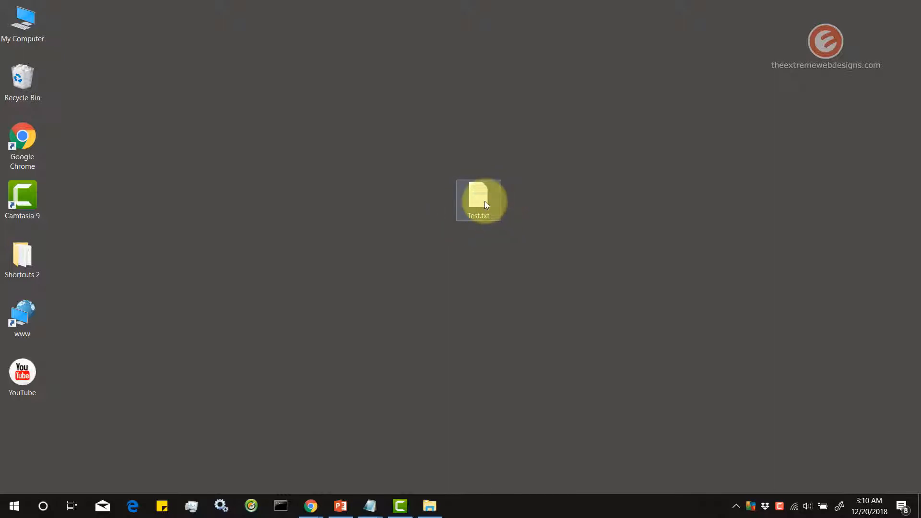
double_click(478, 197)
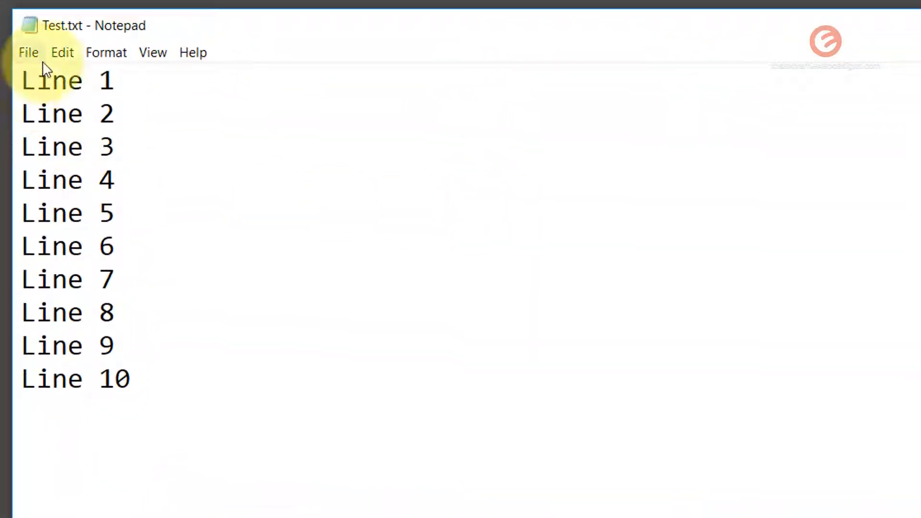
left_click(28, 52)
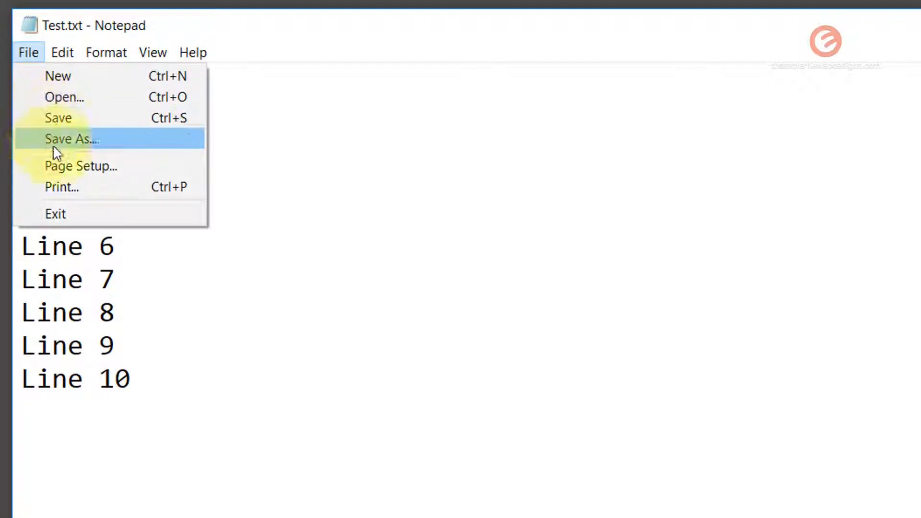
mouse_move(61, 187)
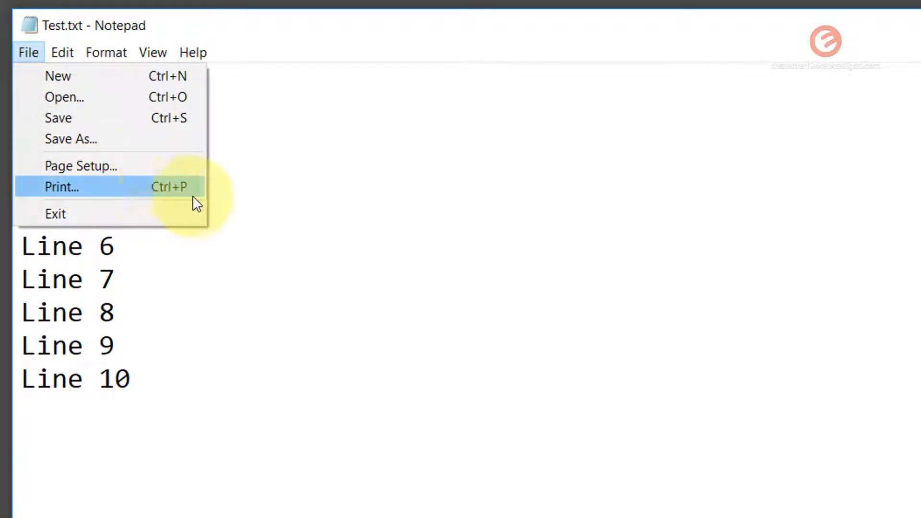
mouse_move(137, 194)
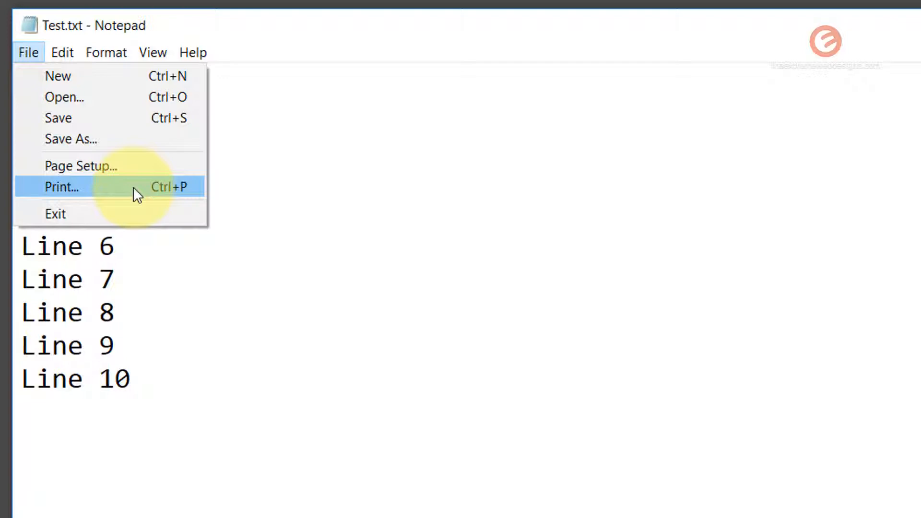
Print Test.txt to the Microsoft Print to PDF printer
left_click(61, 187)
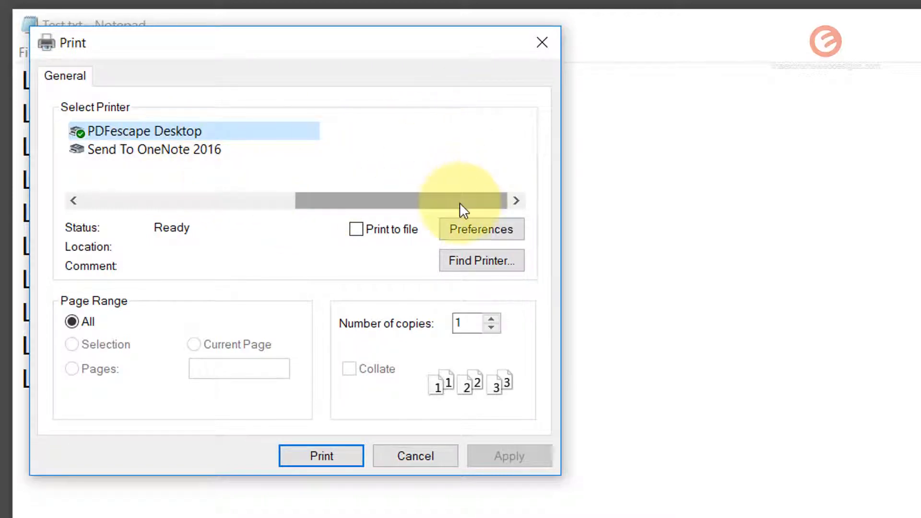
mouse_move(382, 209)
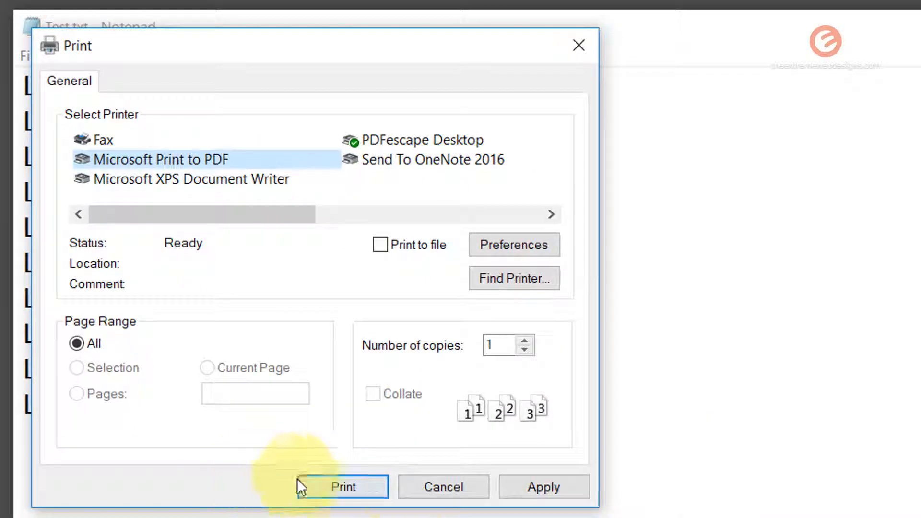
left_click(343, 487)
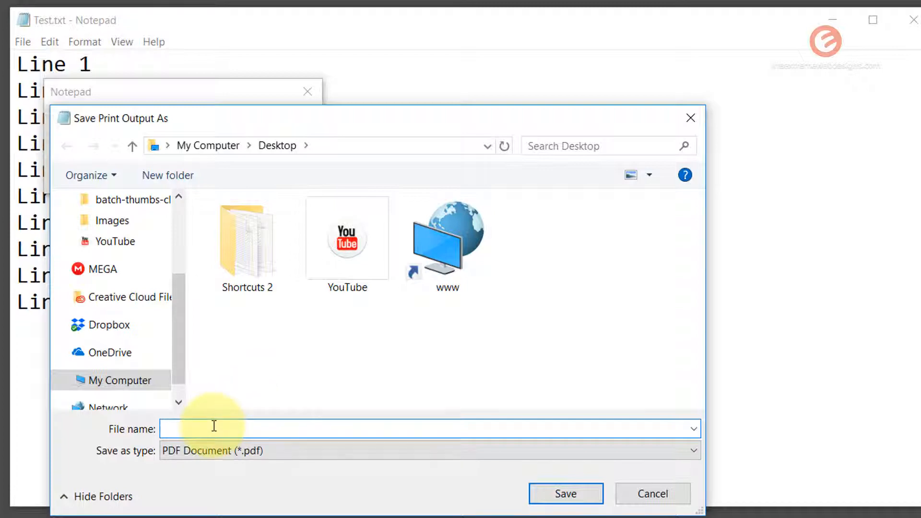
Save the print output to the desktop as Test 1.pdf
type("Test 1.p")
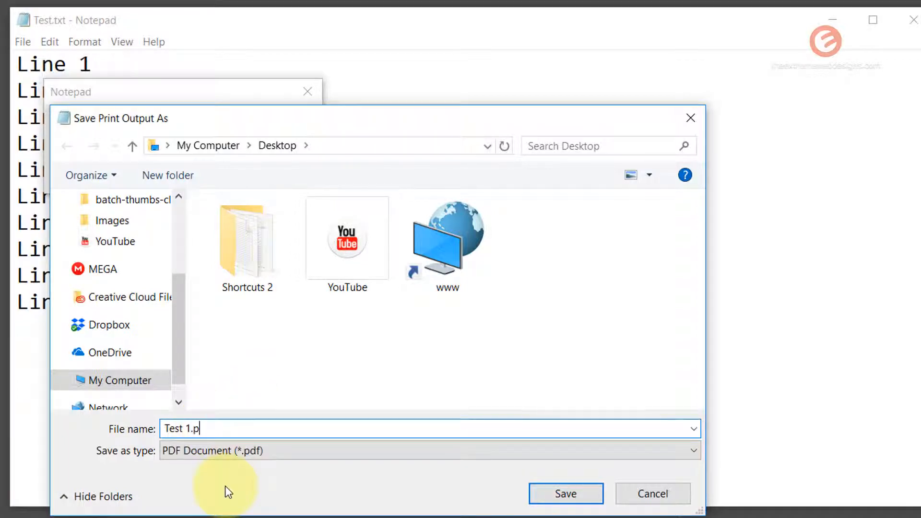
left_click(564, 494)
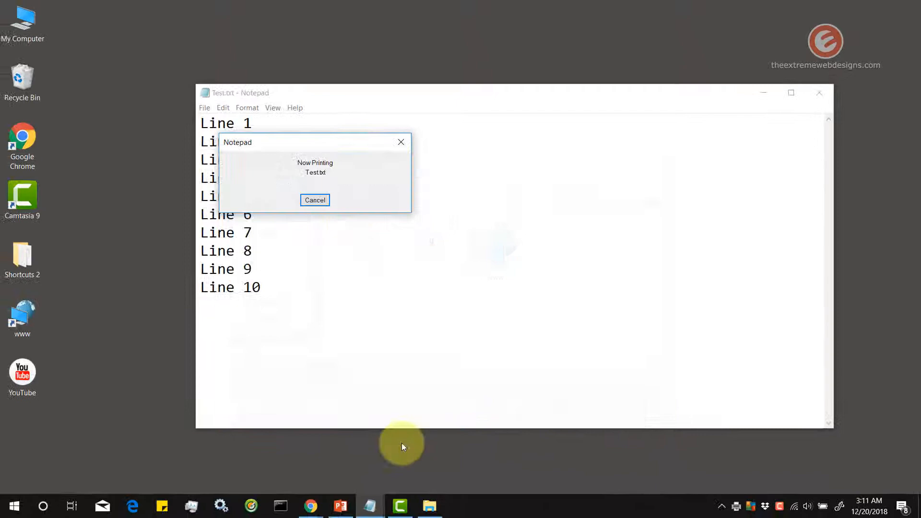
Open the new Test 1.pdf from the desktop in Adobe Acrobat Reader
left_click(314, 199)
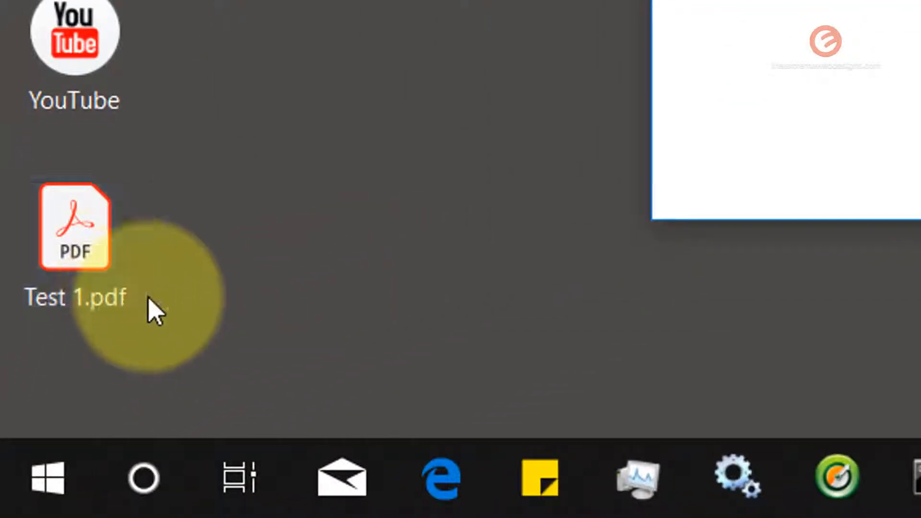
left_click(73, 230)
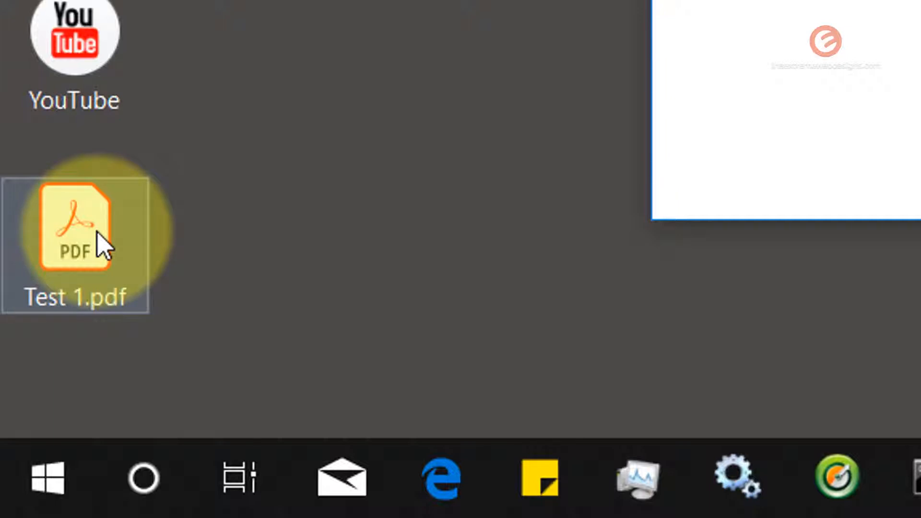
double_click(74, 229)
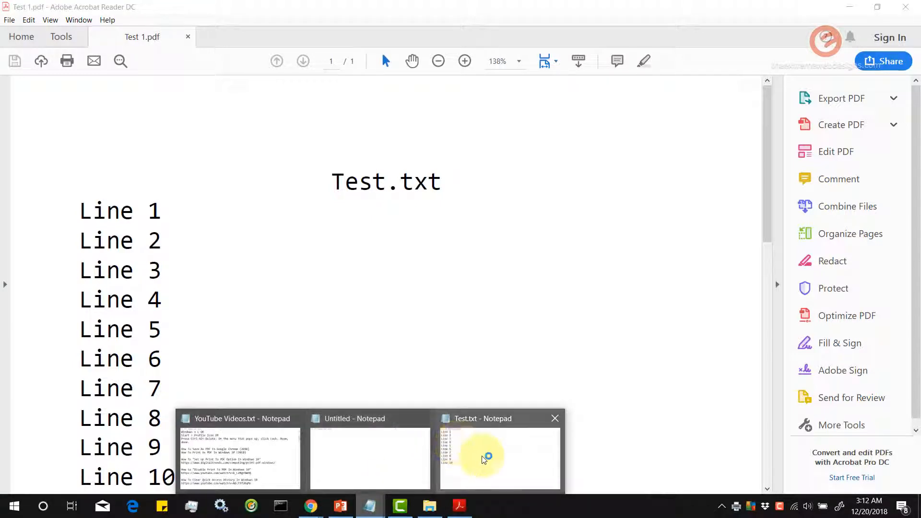
Bring the Test.txt Notepad window forward beside Test 1.pdf for comparison
left_click(498, 457)
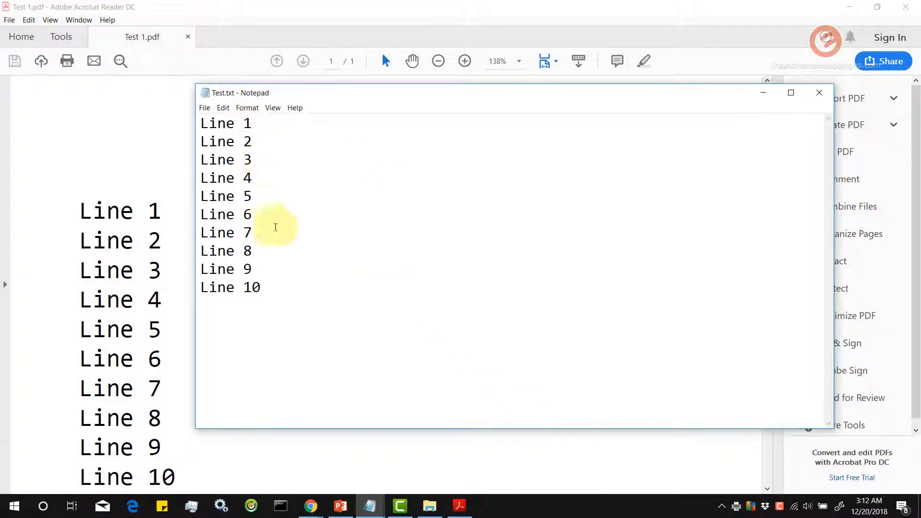
mouse_move(269, 306)
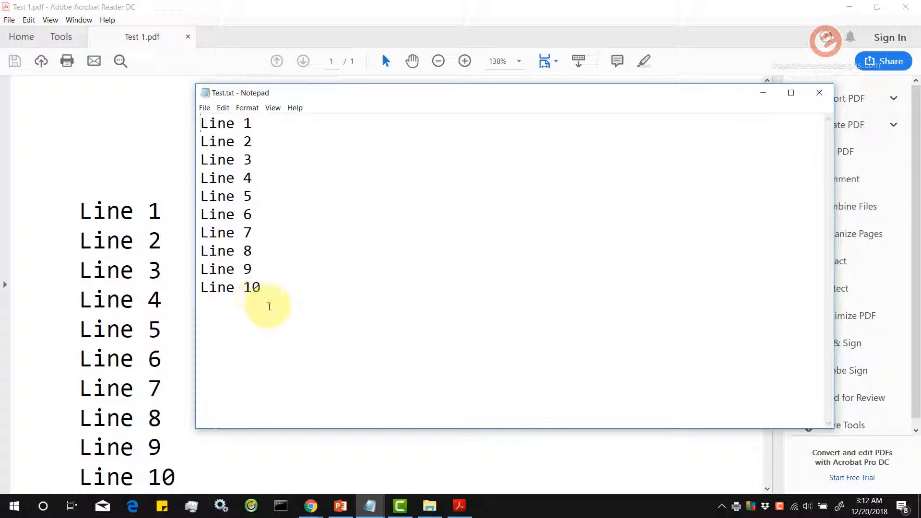